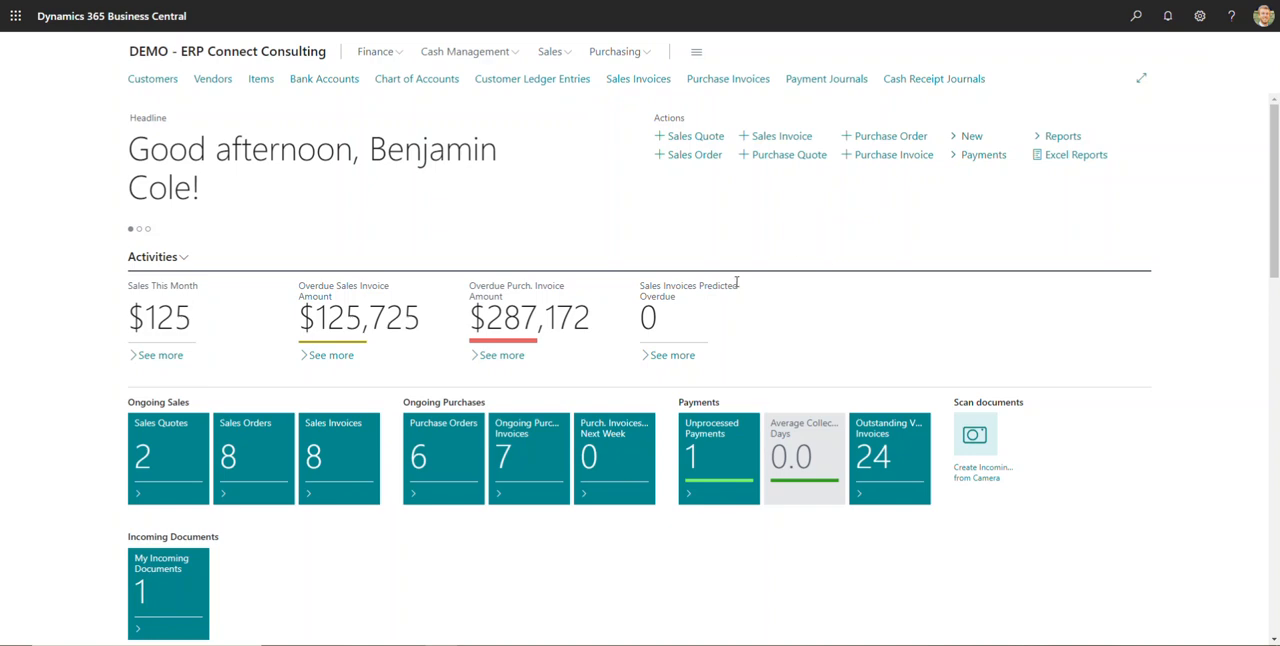
mouse_move(728, 262)
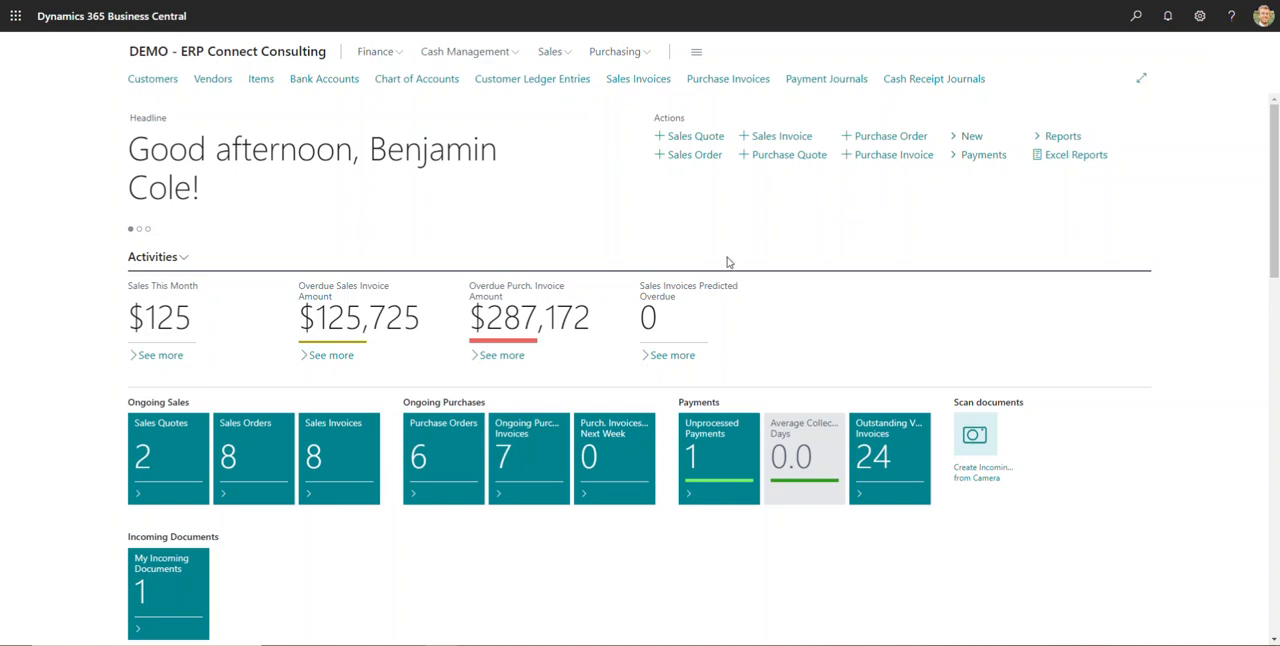
mouse_move(704, 252)
type("customer")
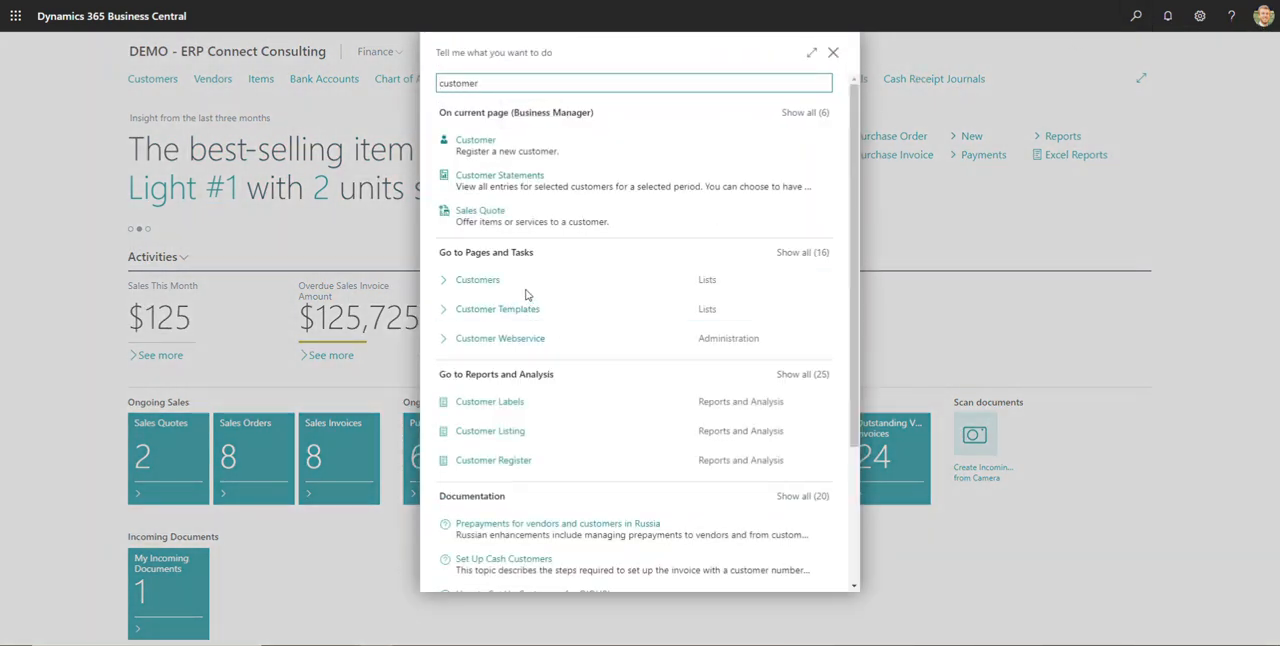
From the Customers list, start Inspect pages and data via Help & Support
left_click(476, 280)
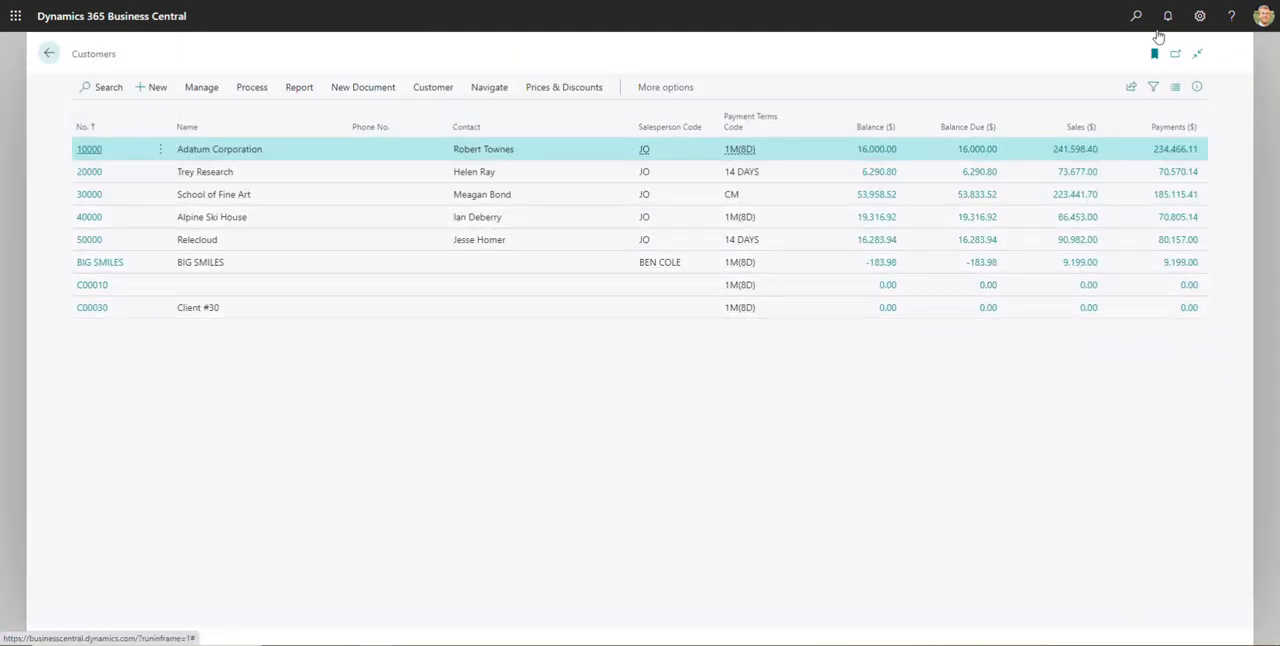
left_click(1232, 16)
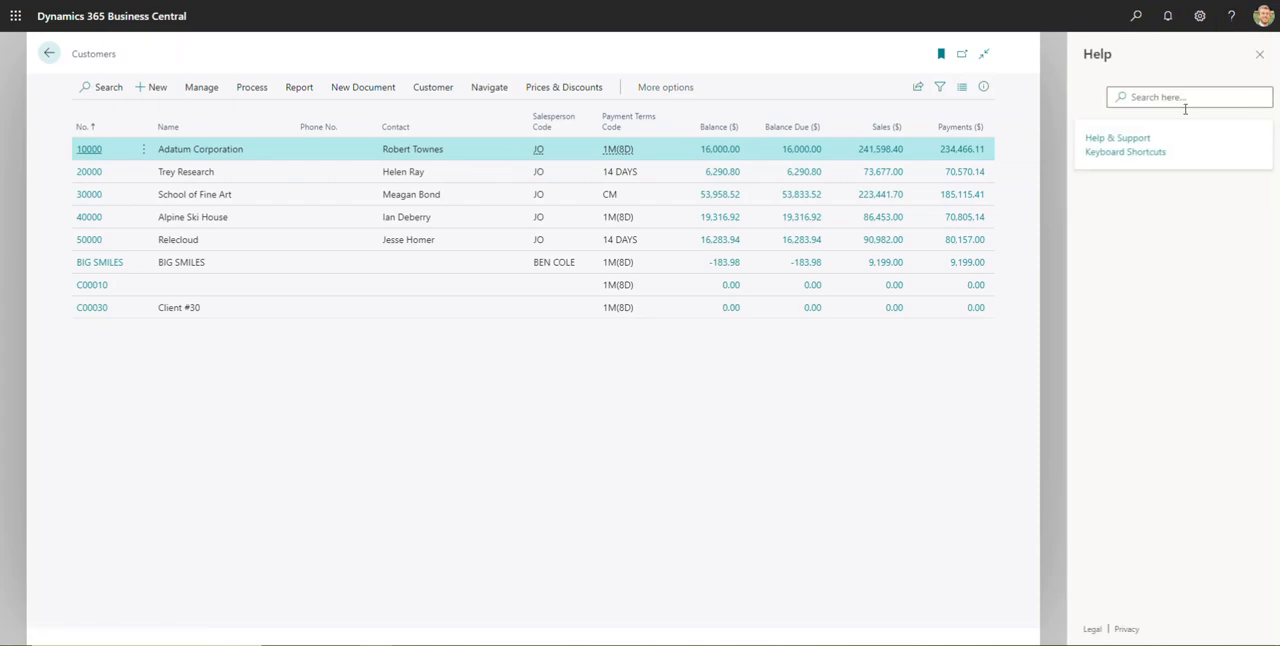
left_click(1116, 136)
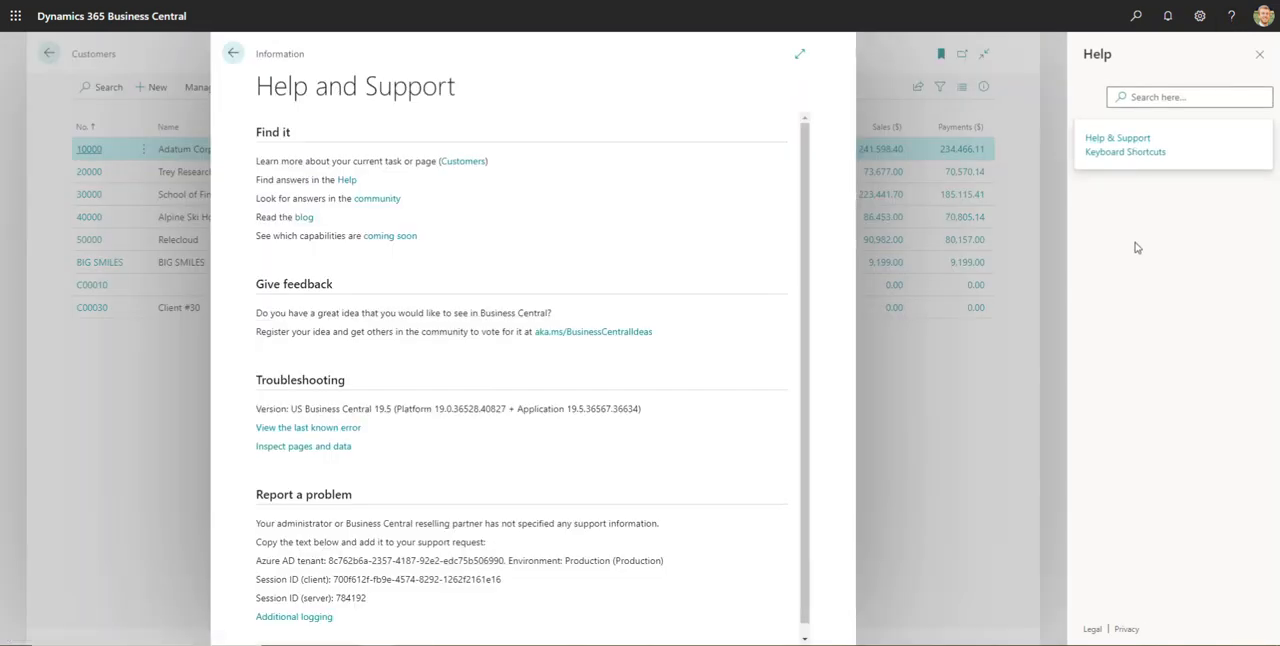
mouse_move(316, 456)
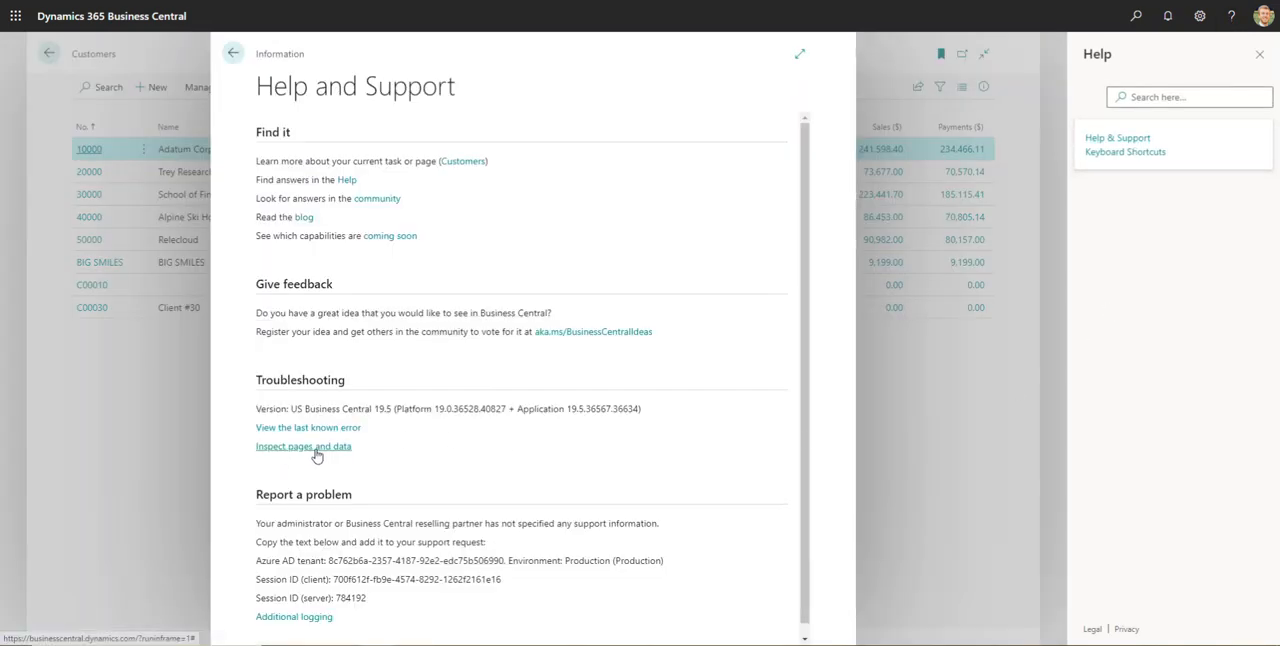
left_click(304, 448)
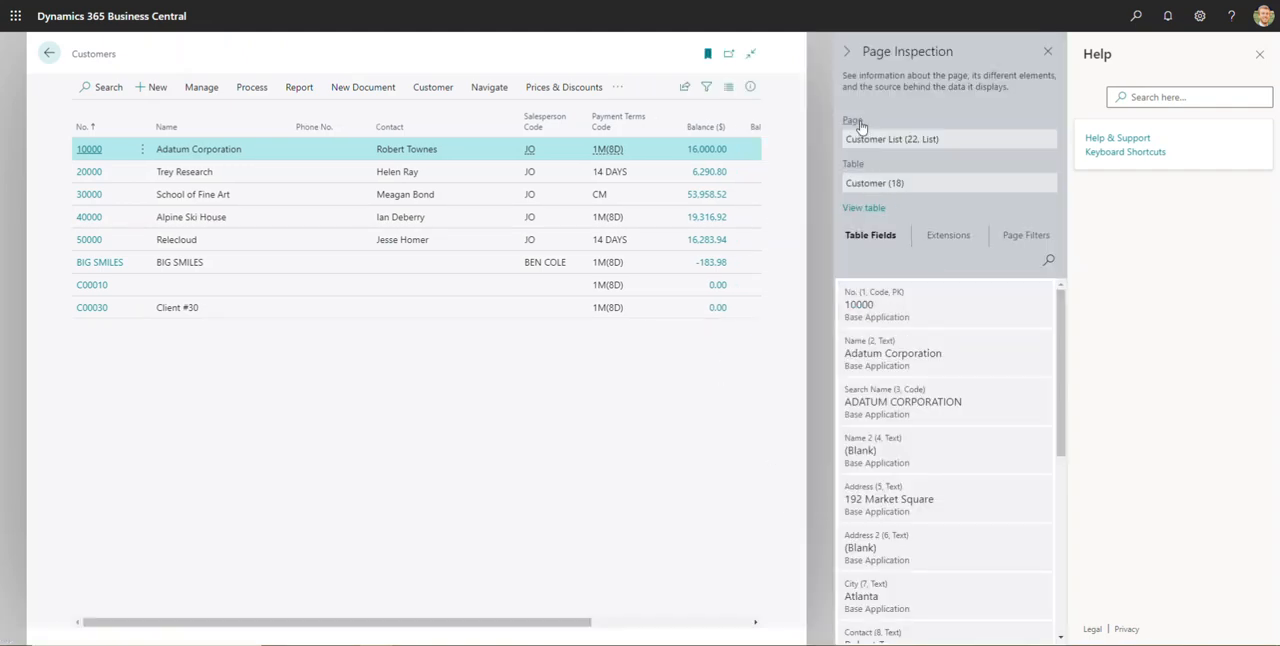
mouse_move(900, 198)
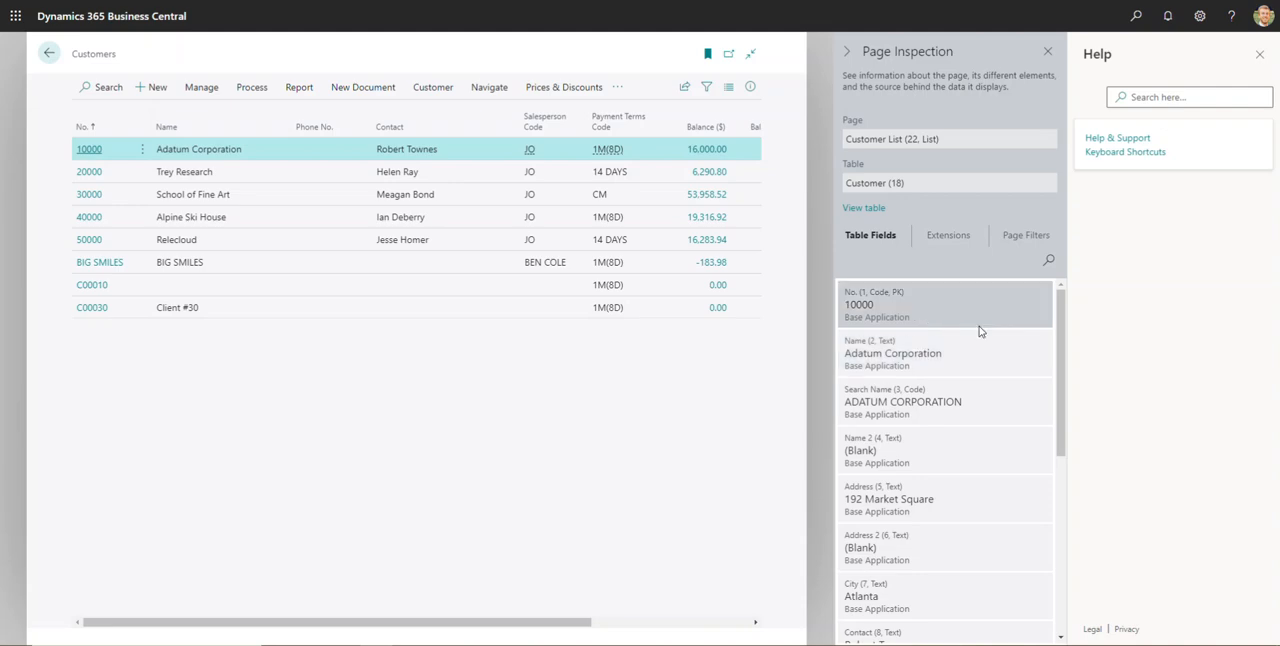
mouse_move(930, 294)
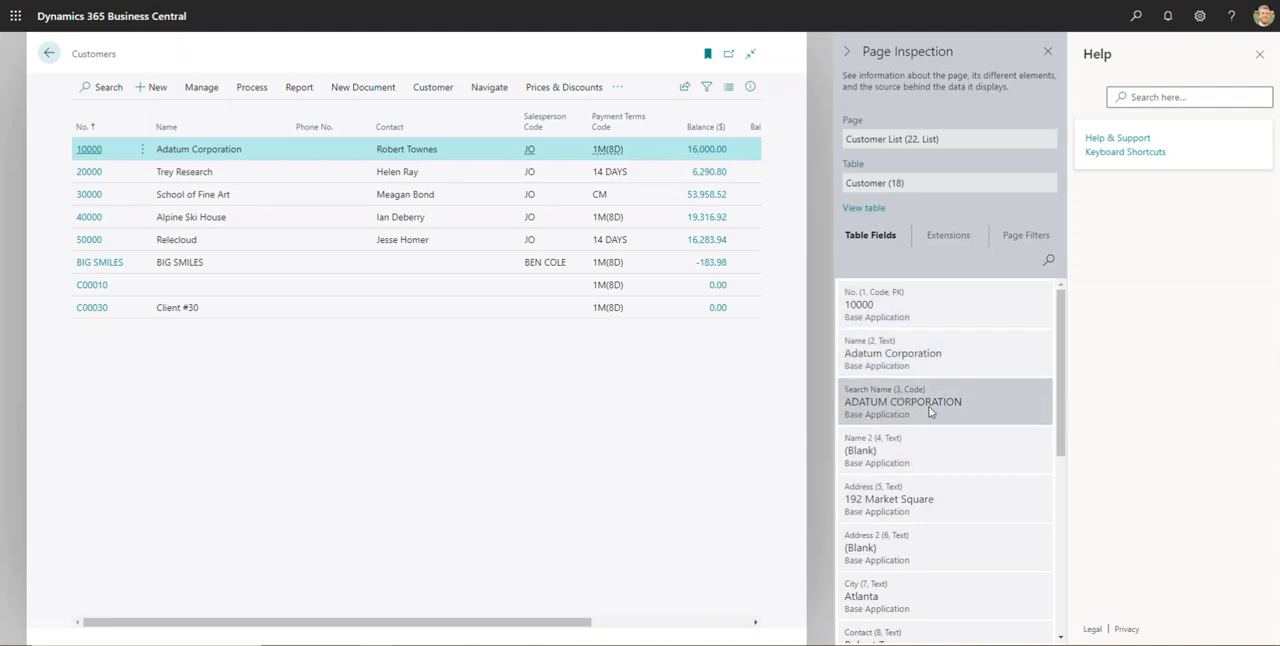
mouse_move(336, 180)
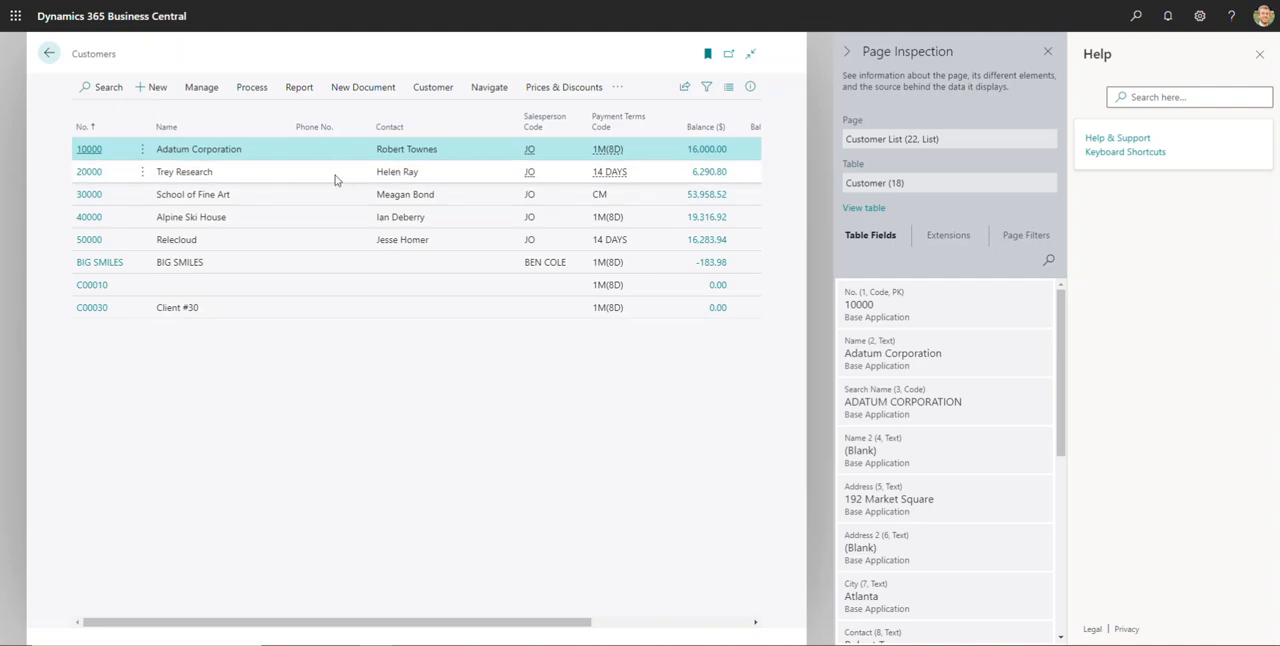
Inspect Trey Research's table fields, then open customer 30000 School of Fine Art's card
left_click(184, 172)
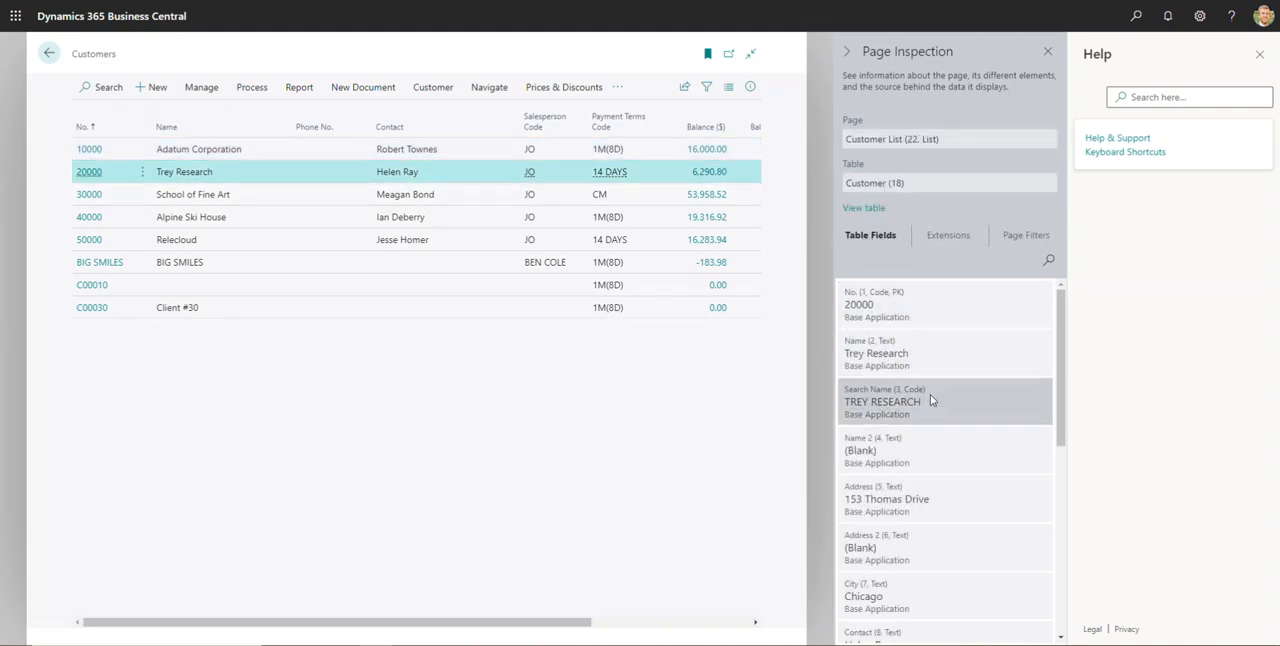
mouse_move(88, 200)
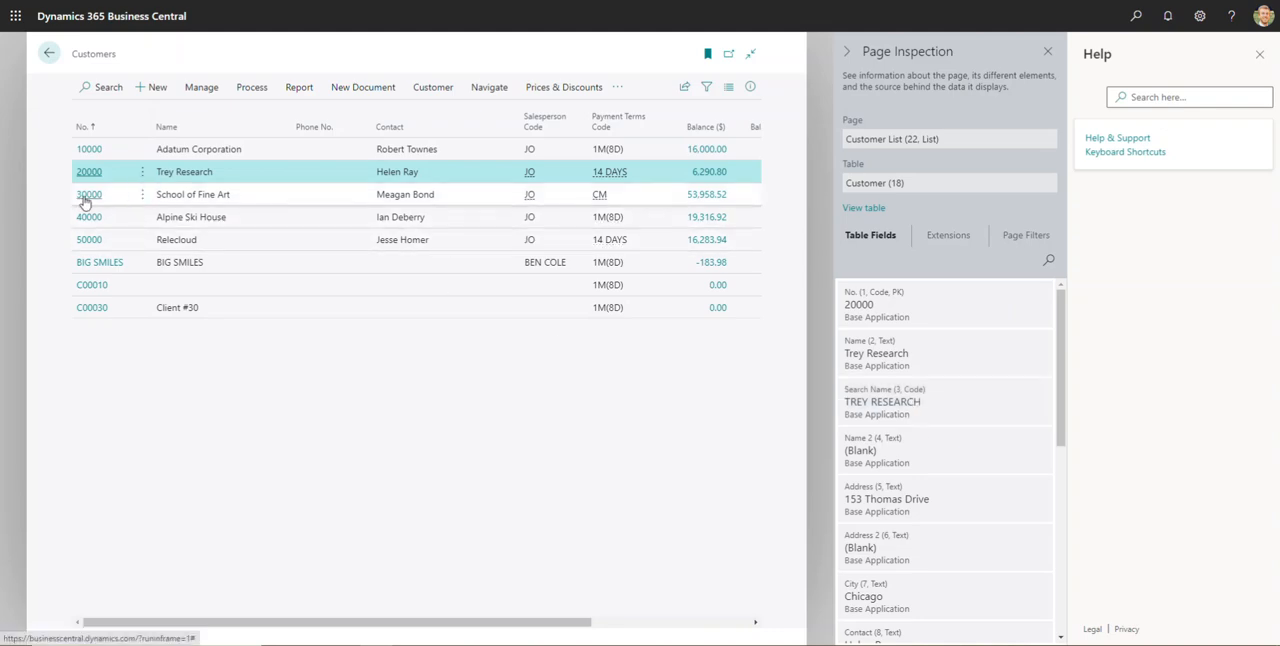
left_click(88, 194)
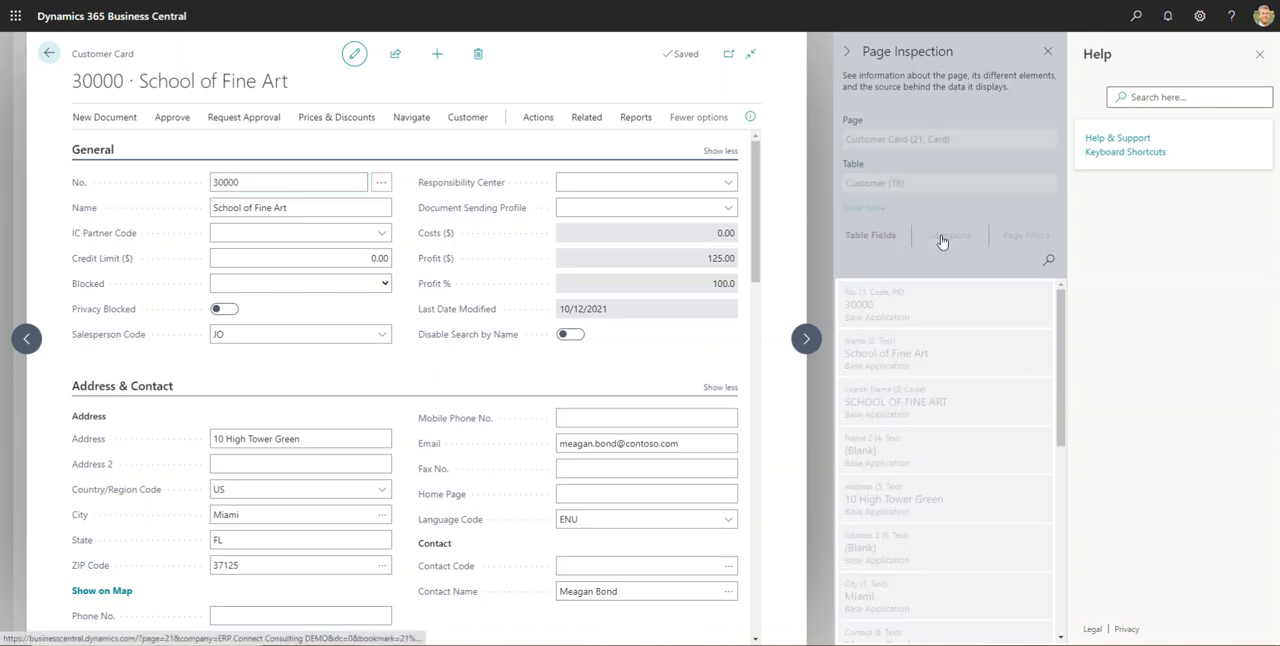
Review the Extensions list, then show the card's date filter under Page Filters
left_click(948, 236)
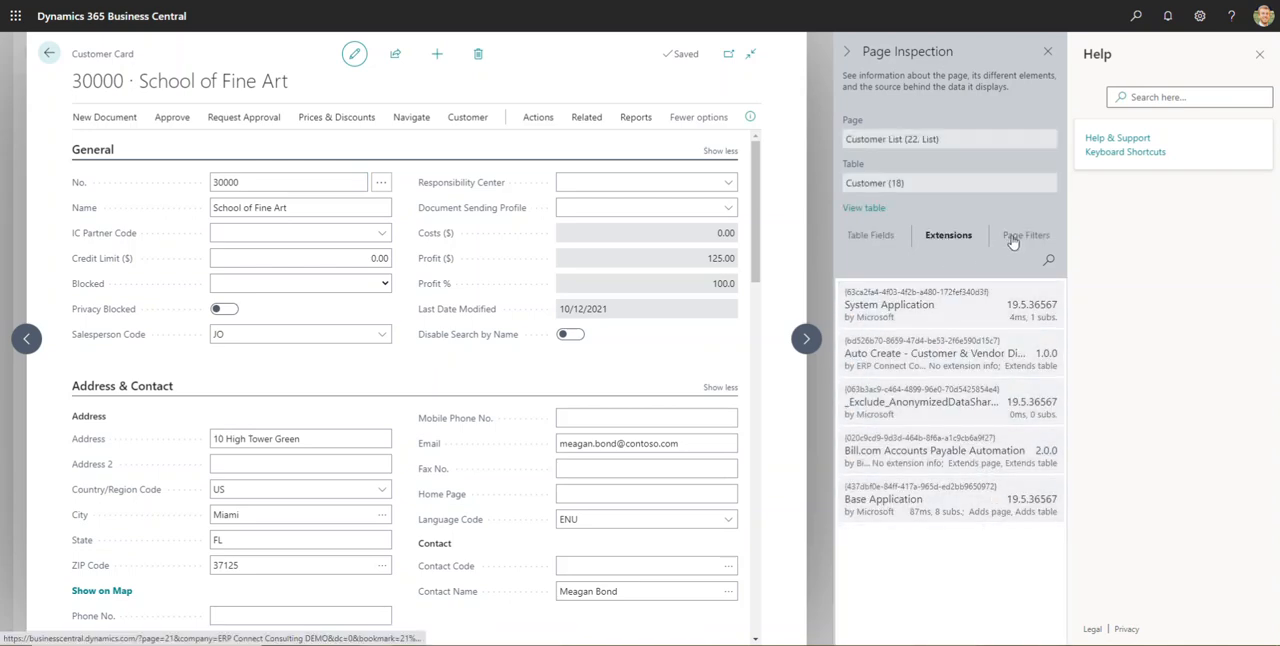
left_click(1024, 236)
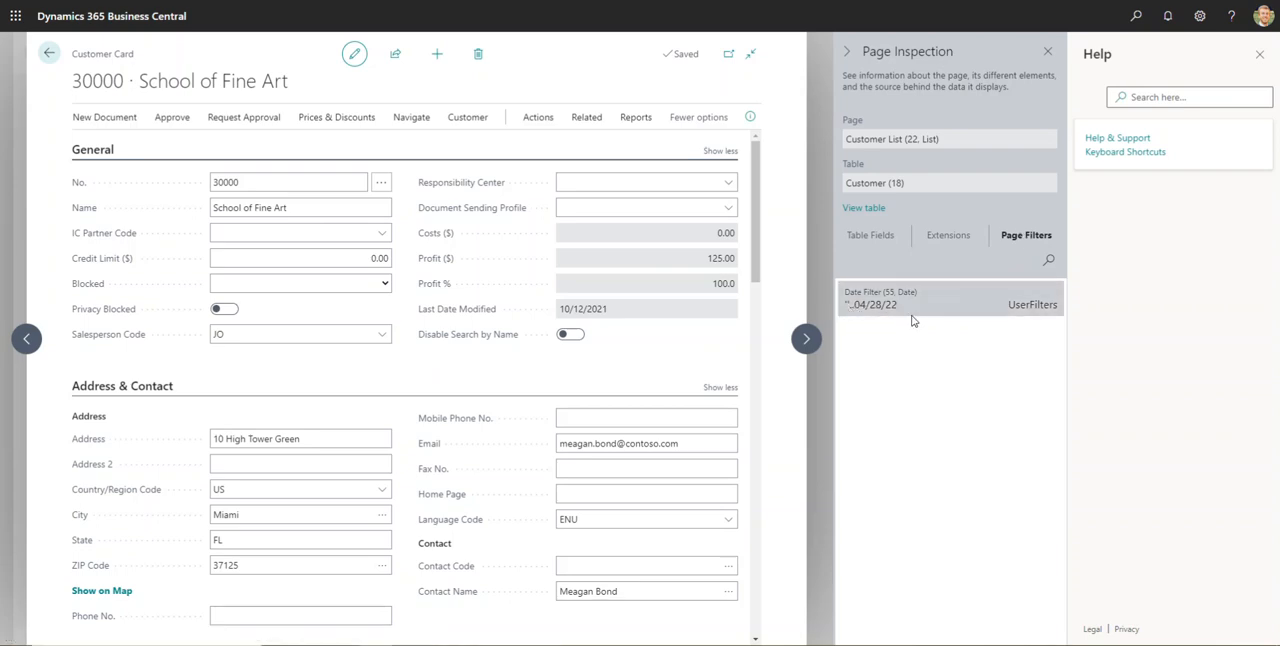
mouse_move(908, 288)
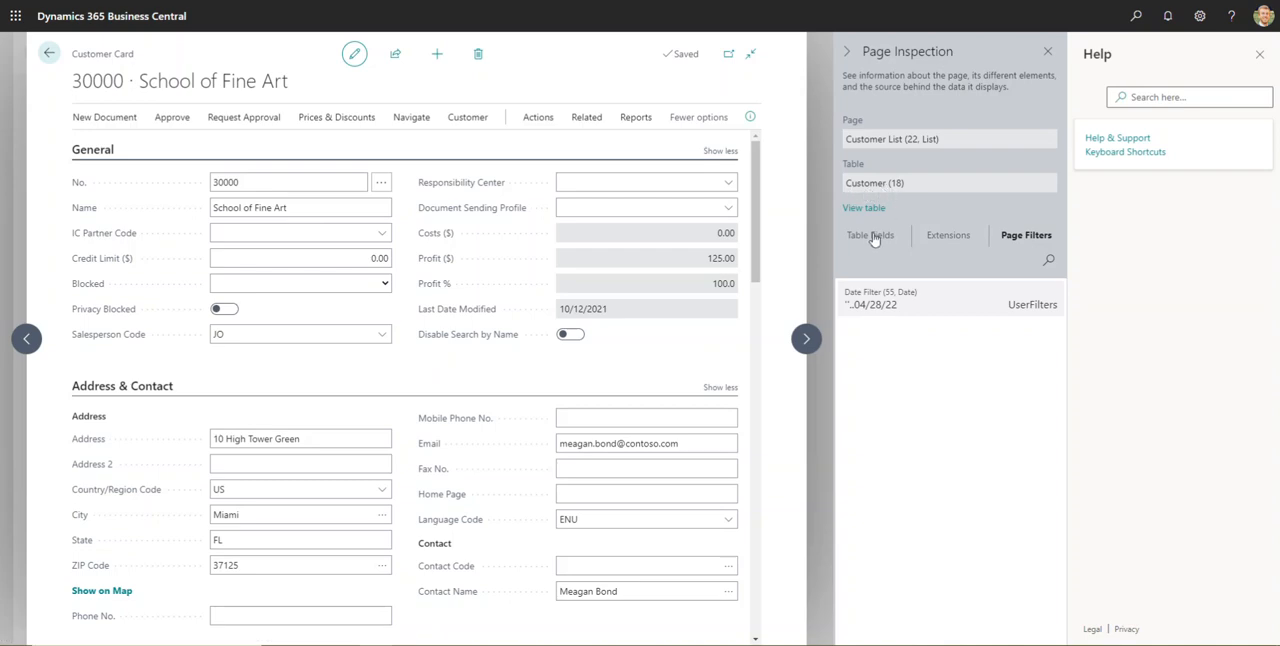
Return to Table Fields, listing School of Fine Art's values such as 30000 and the Miami address
left_click(870, 236)
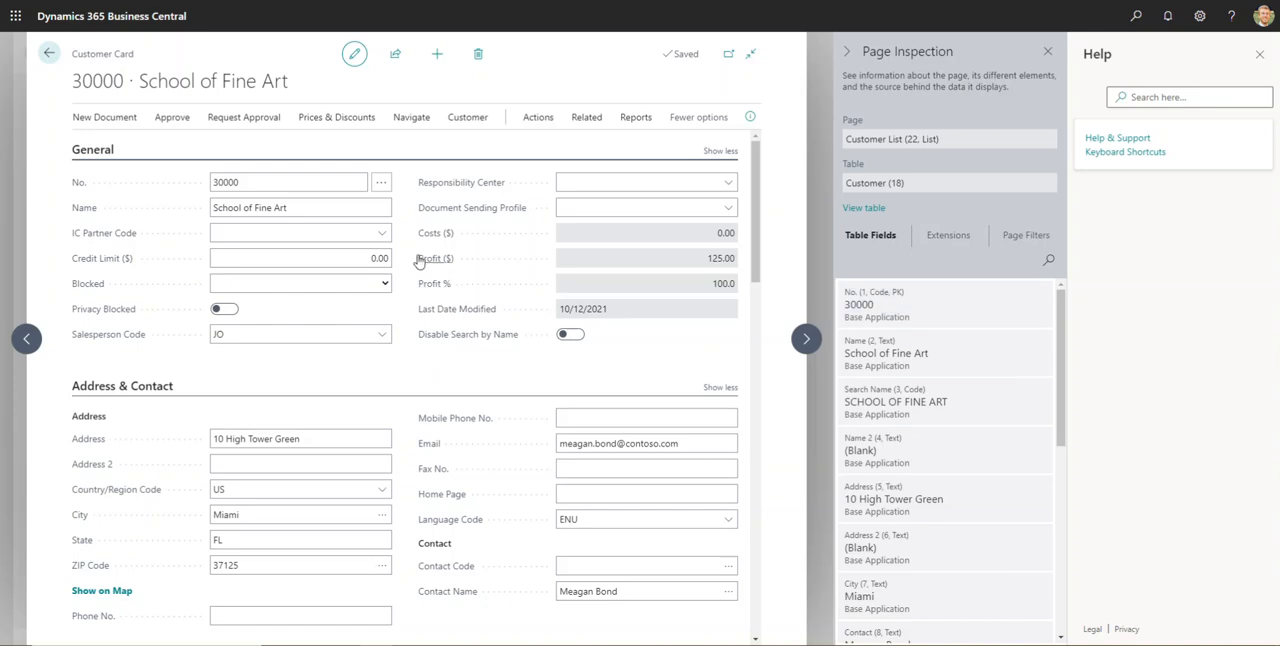
mouse_move(400, 272)
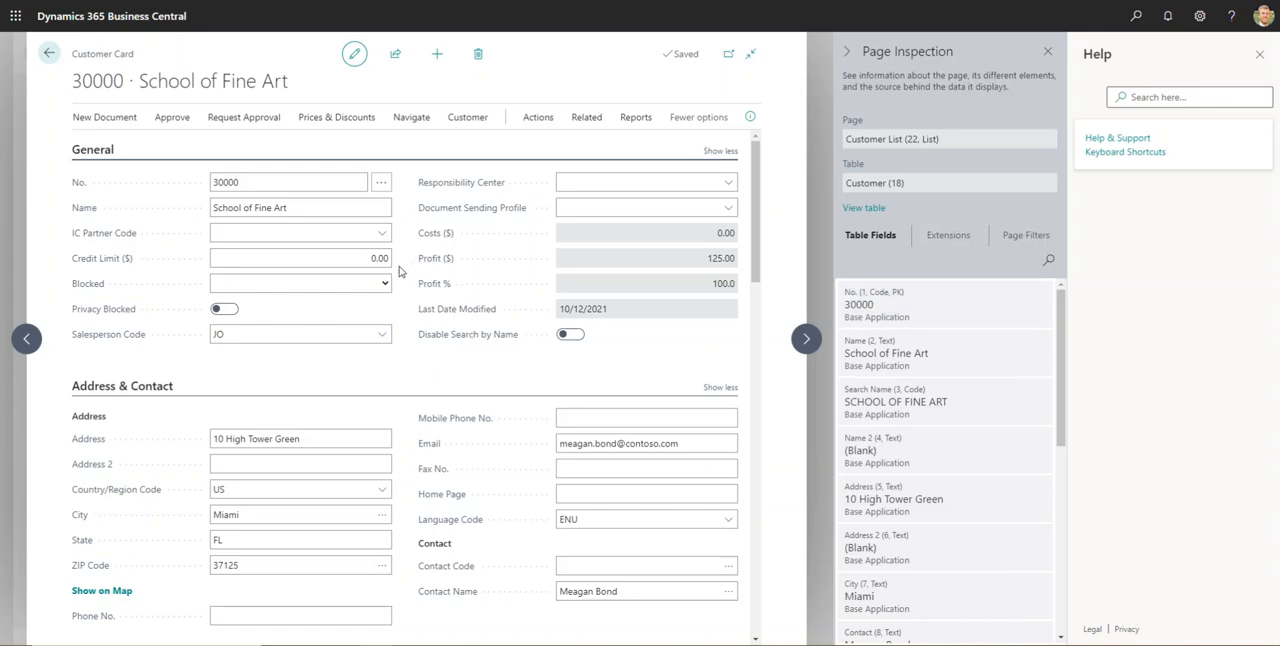
mouse_move(404, 284)
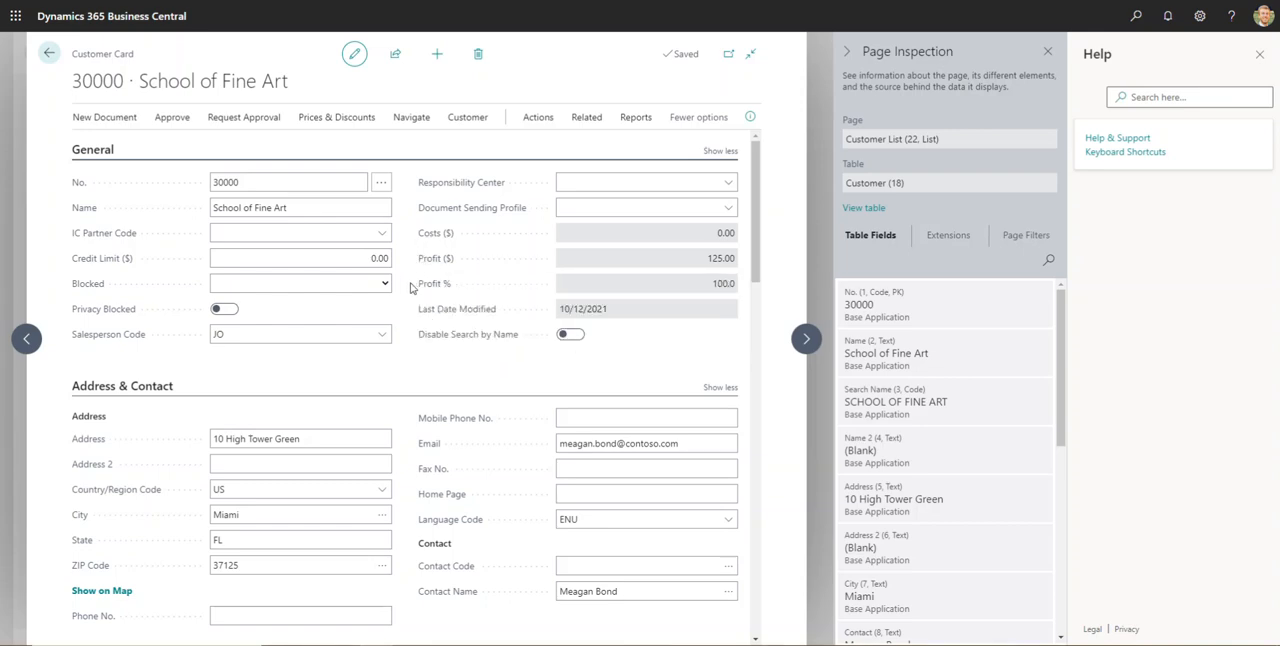
mouse_move(408, 272)
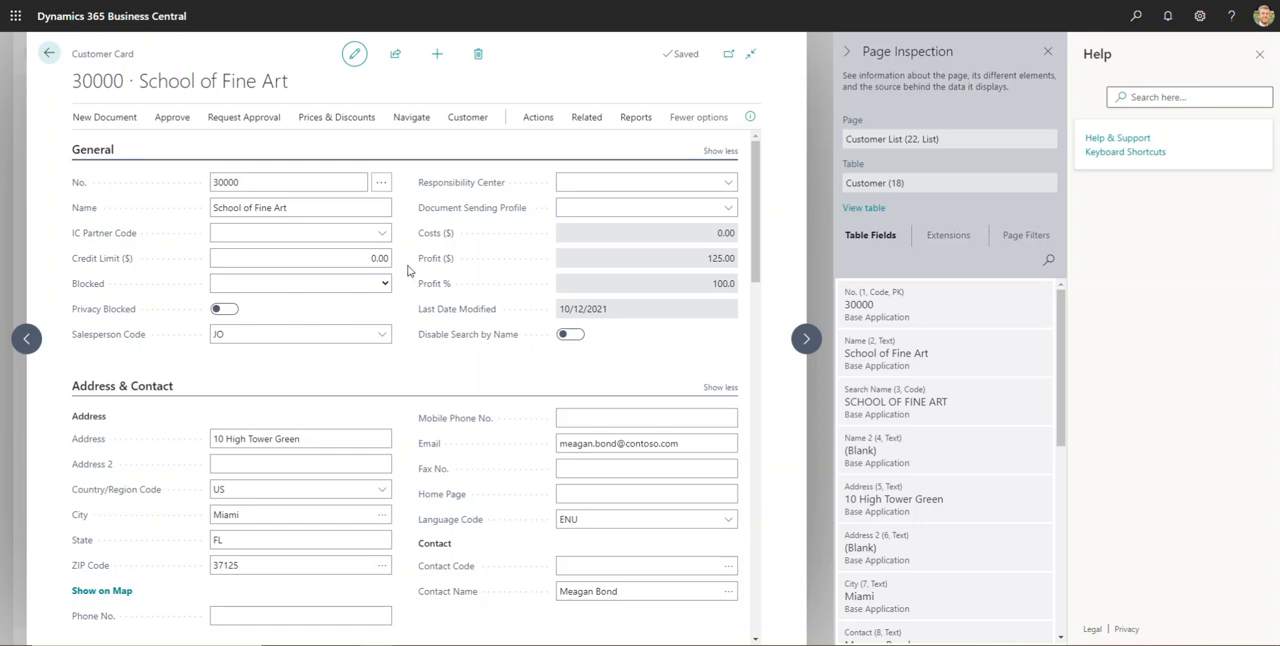